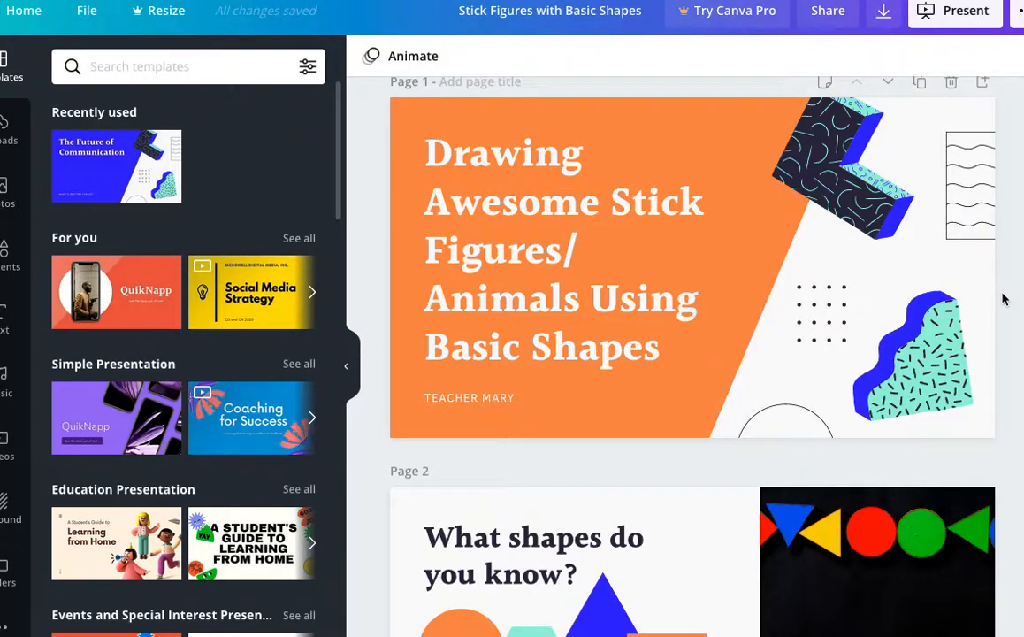
mouse_move(944, 48)
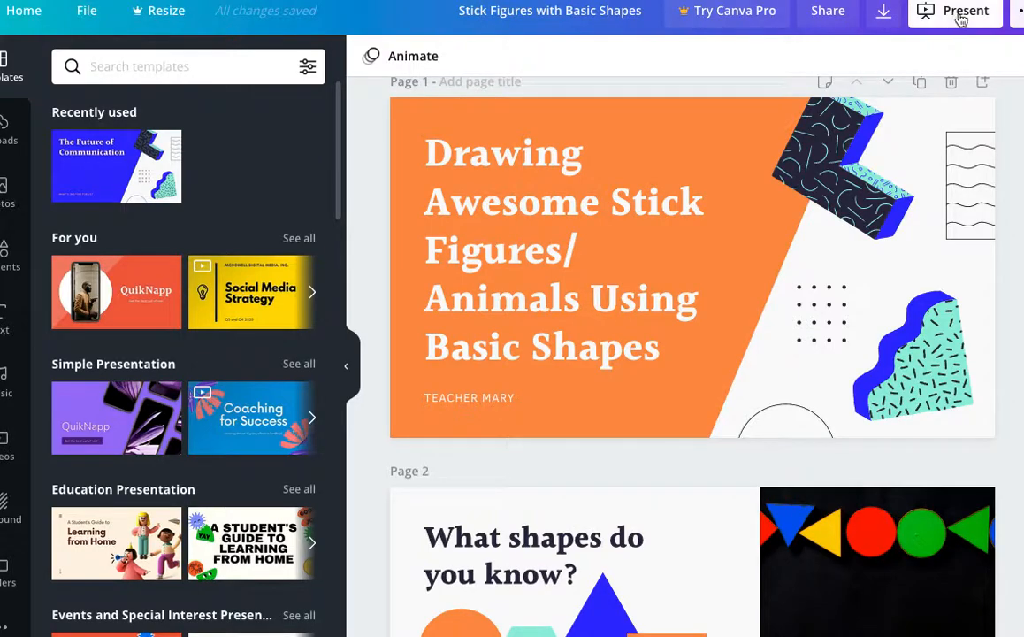
Choose Presenter view (with notes) as the presentation type from the Present menu
click(965, 11)
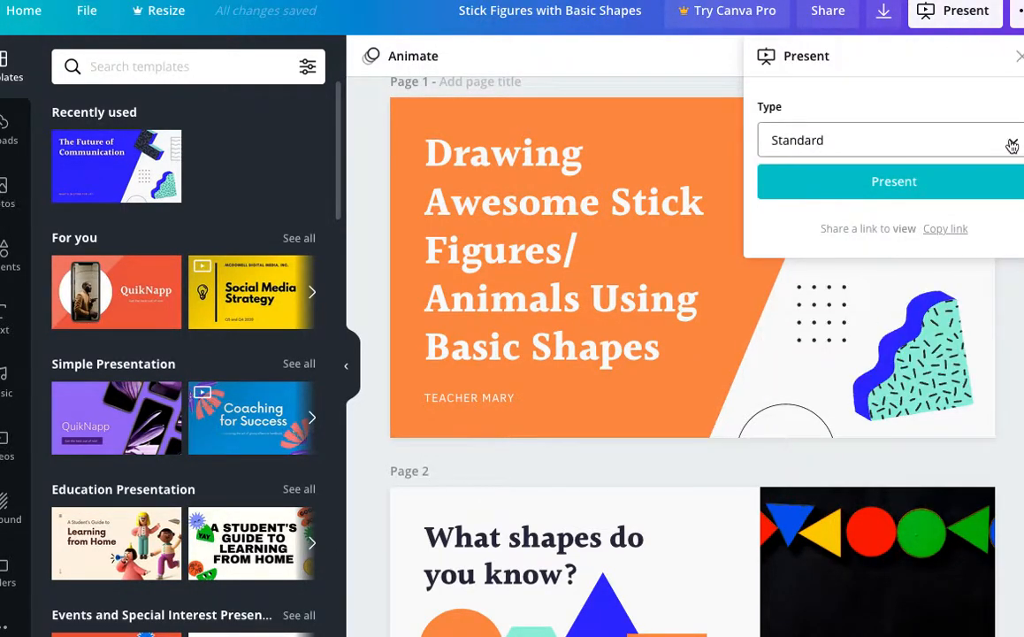
click(884, 140)
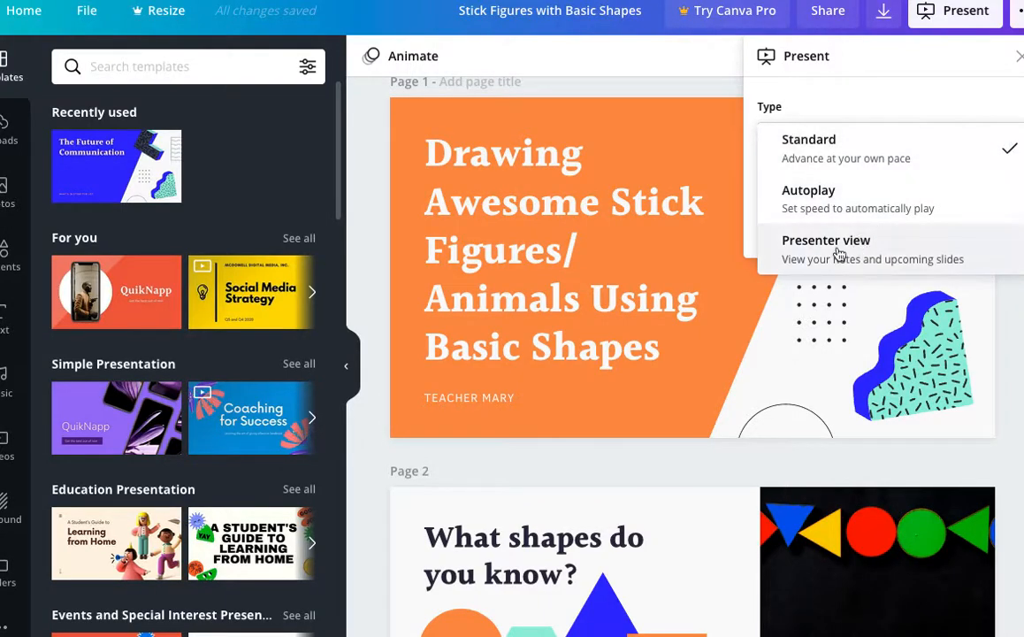
click(826, 240)
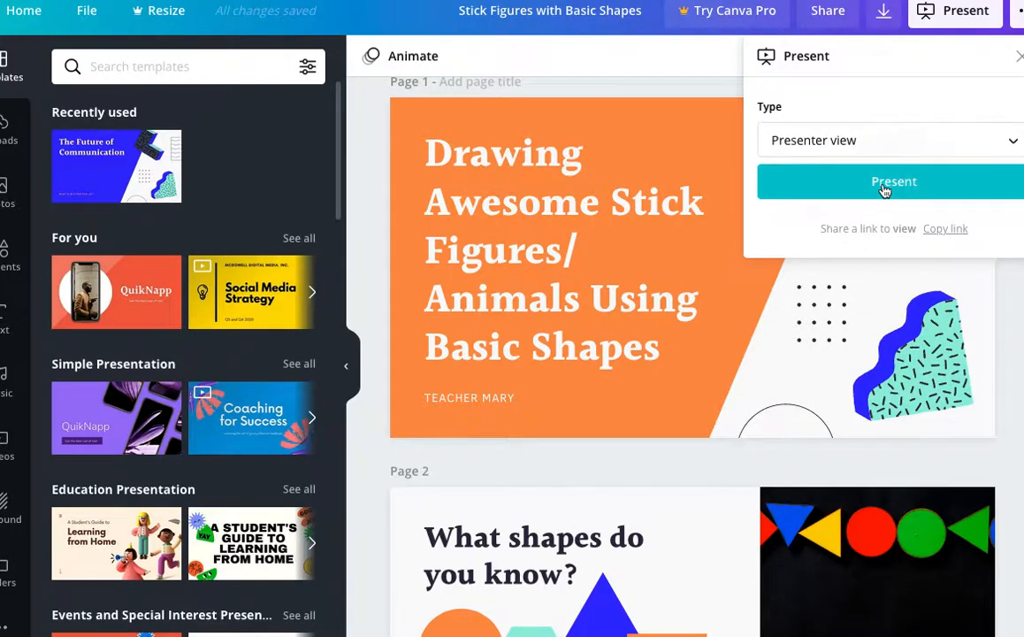
Start the slideshow in Presenter View and dismiss the presenter-window notice
click(895, 181)
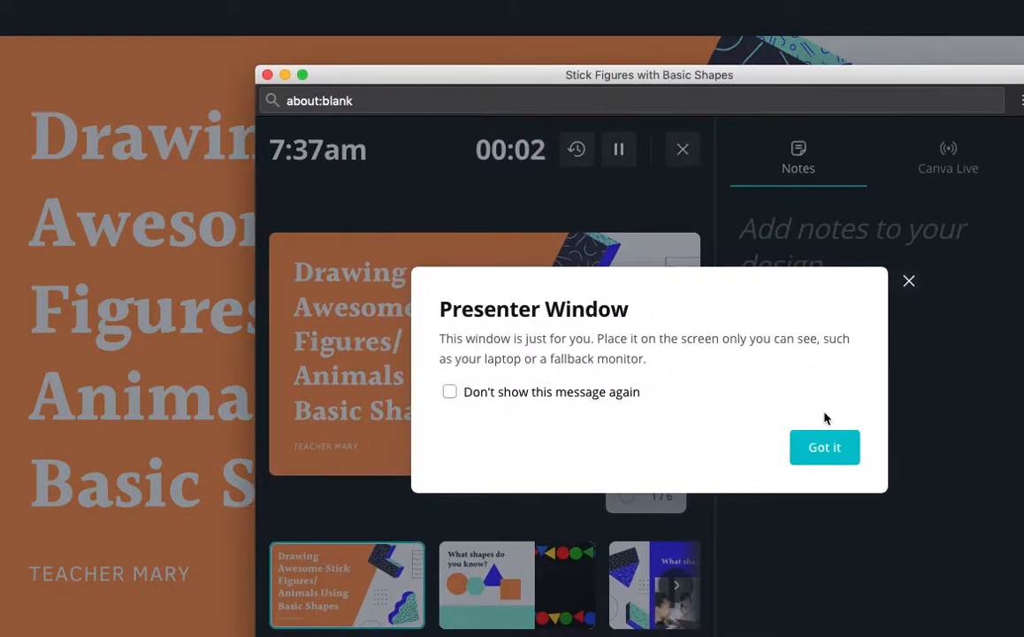
click(824, 446)
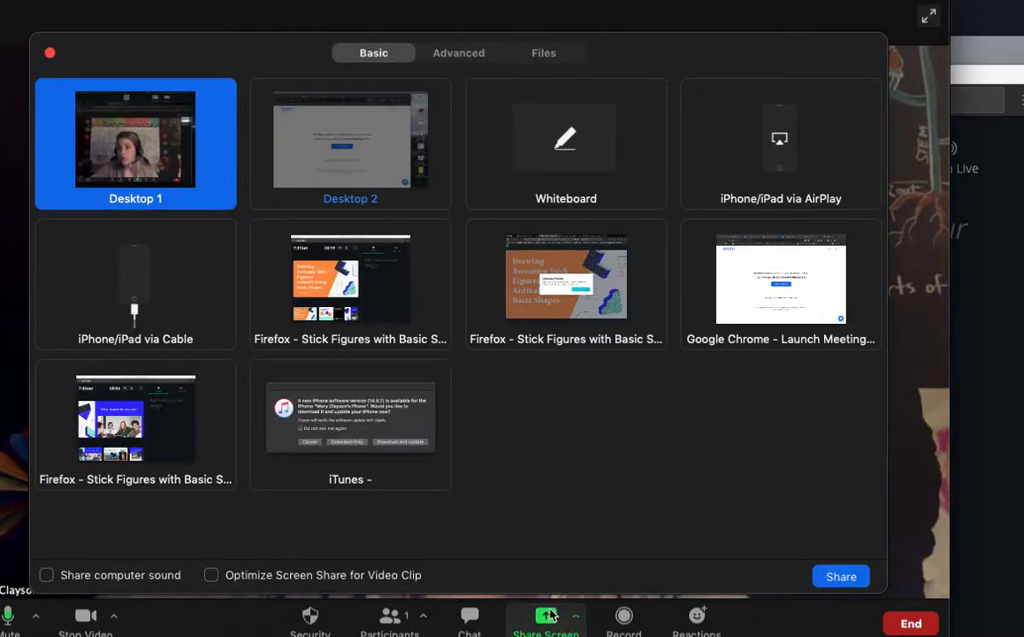
Share only a Portion of Screen from Zoom's Advanced options, framed around the slide preview
click(350, 280)
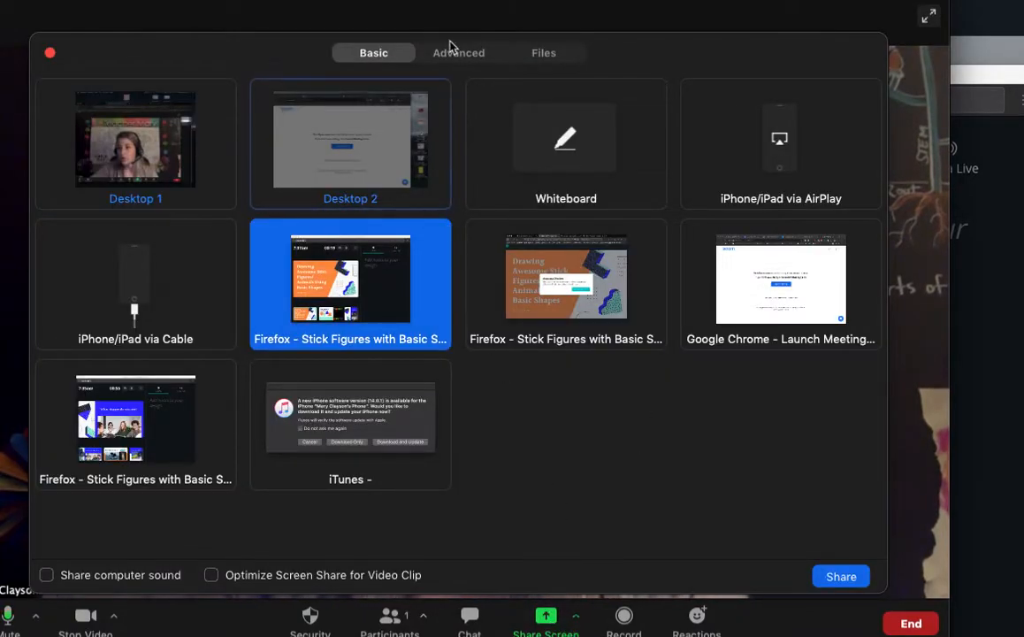
click(457, 53)
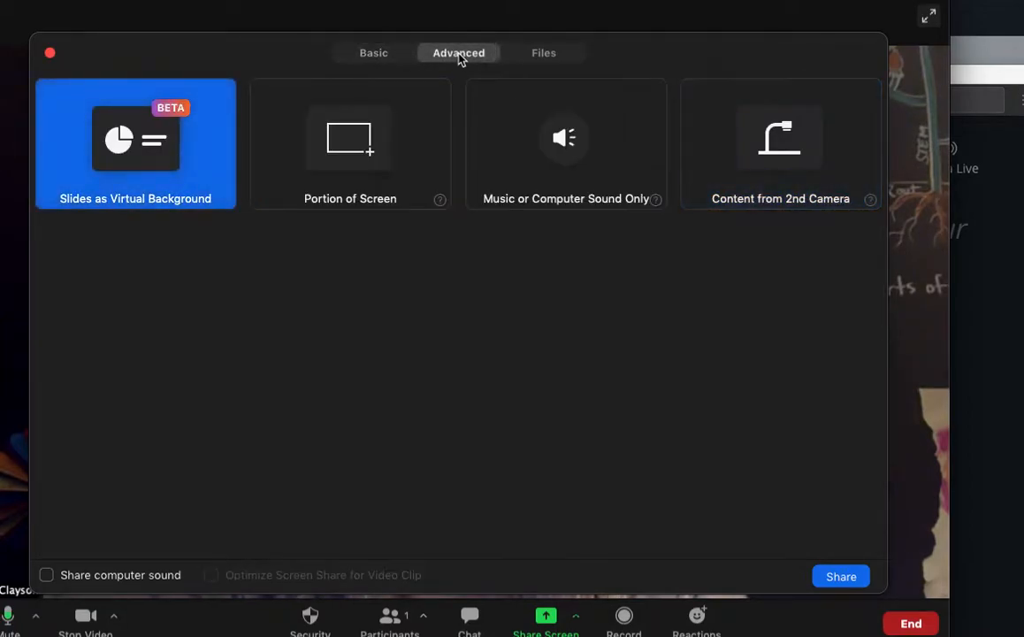
click(350, 143)
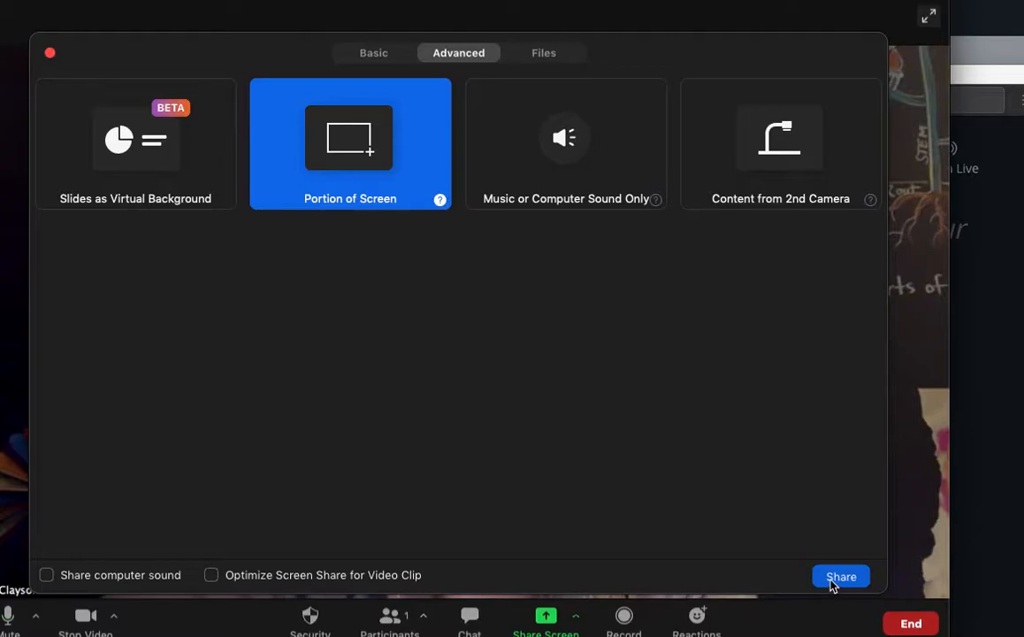
click(838, 576)
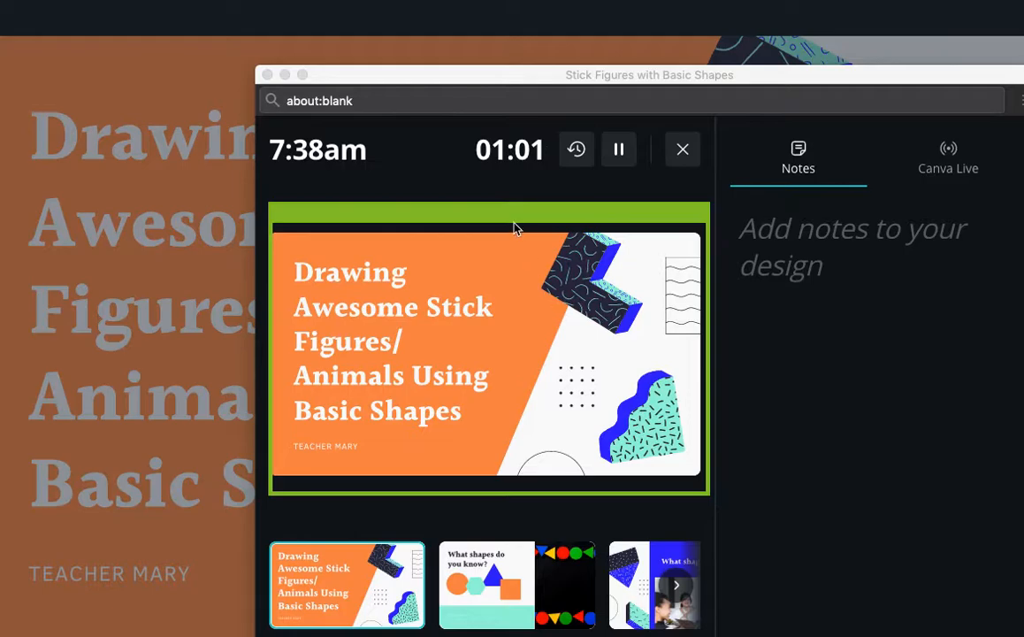
mouse_move(707, 234)
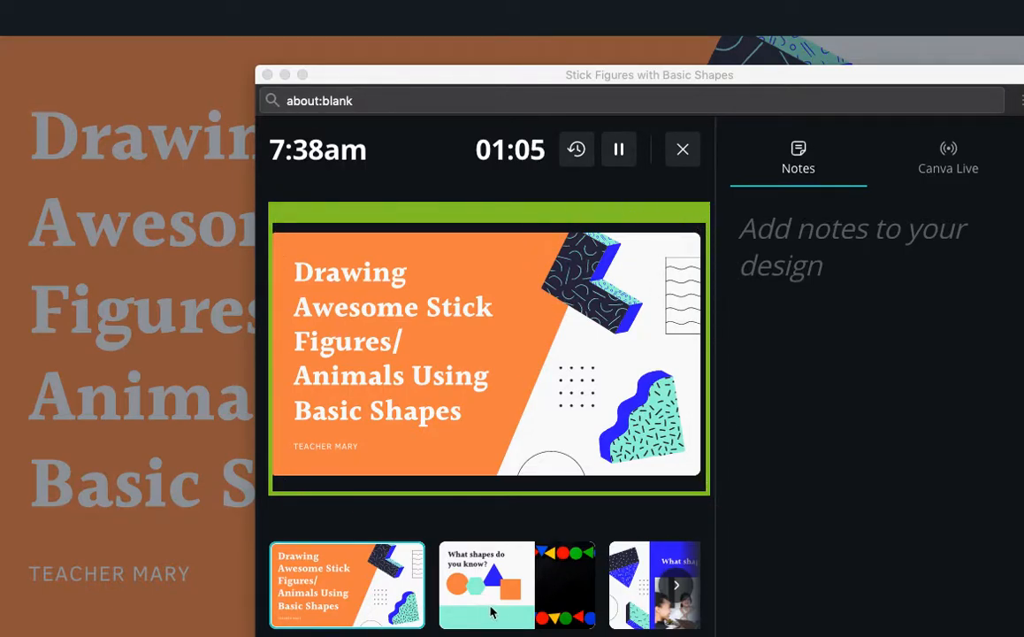
mouse_move(512, 601)
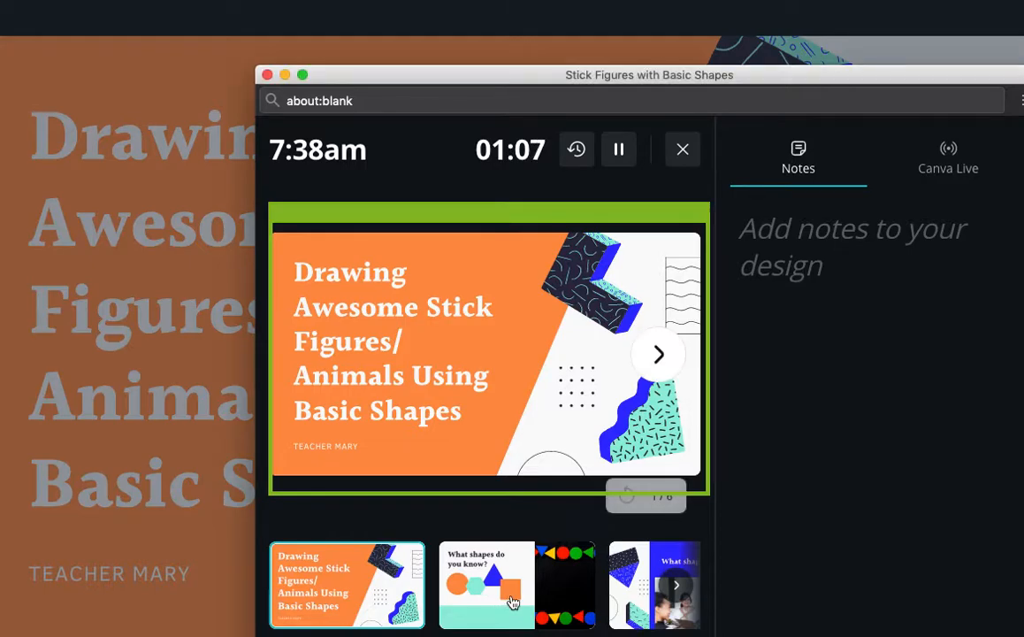
Advance the presentation two slides to 'What shapes do you see?'
click(658, 354)
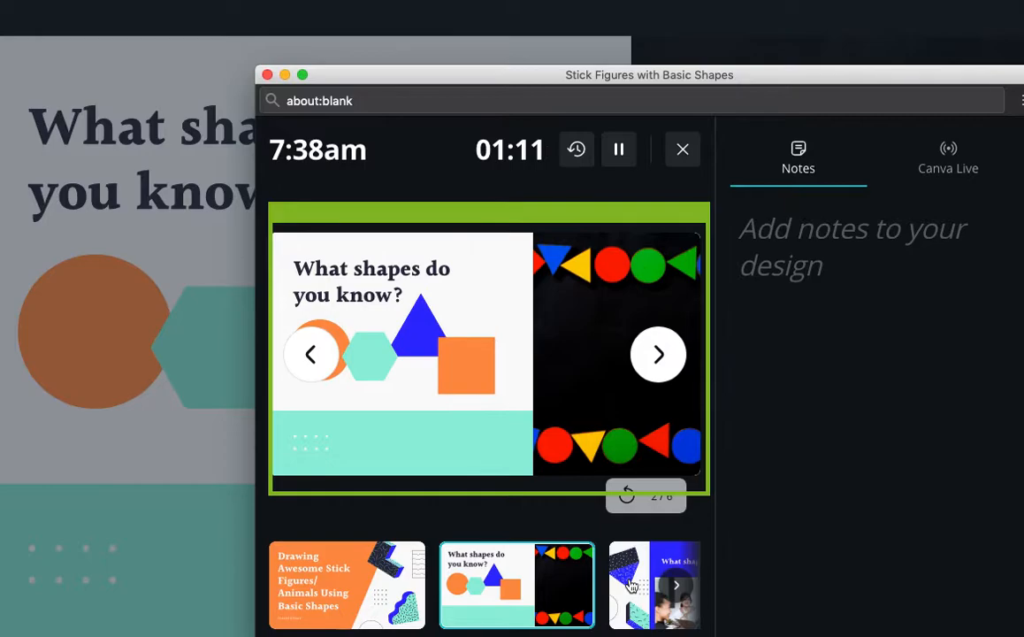
click(657, 354)
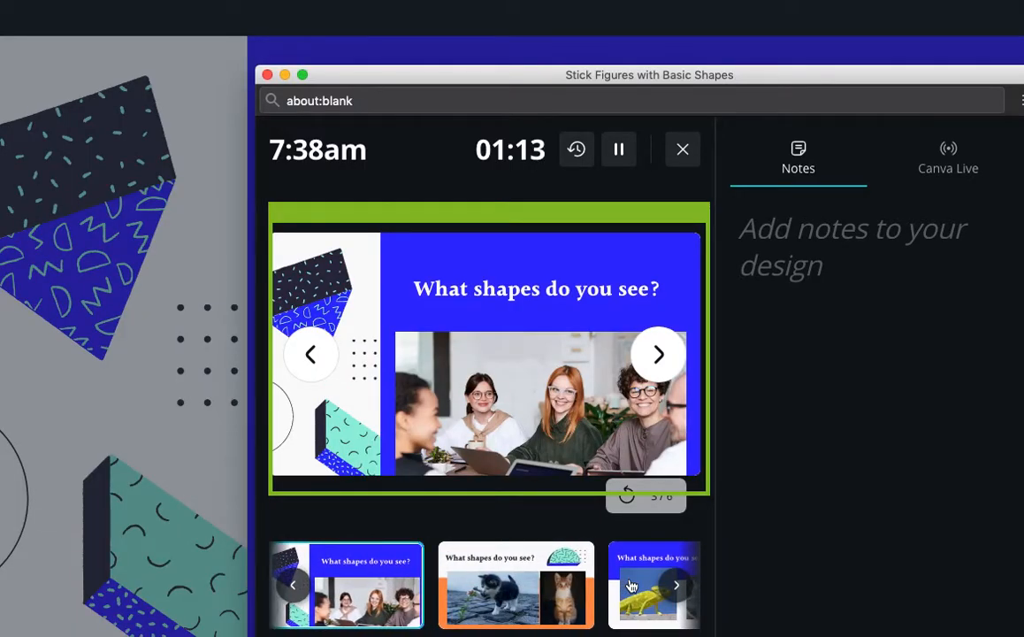
mouse_move(593, 393)
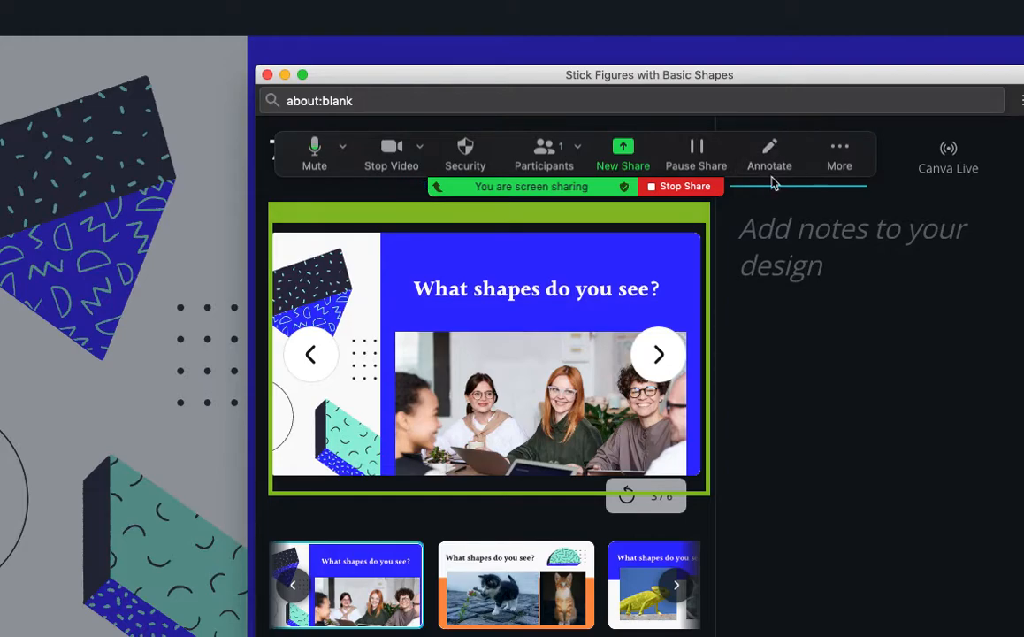
Annotate the shared slide with drawn circles, then erase them with the Eraser
click(767, 156)
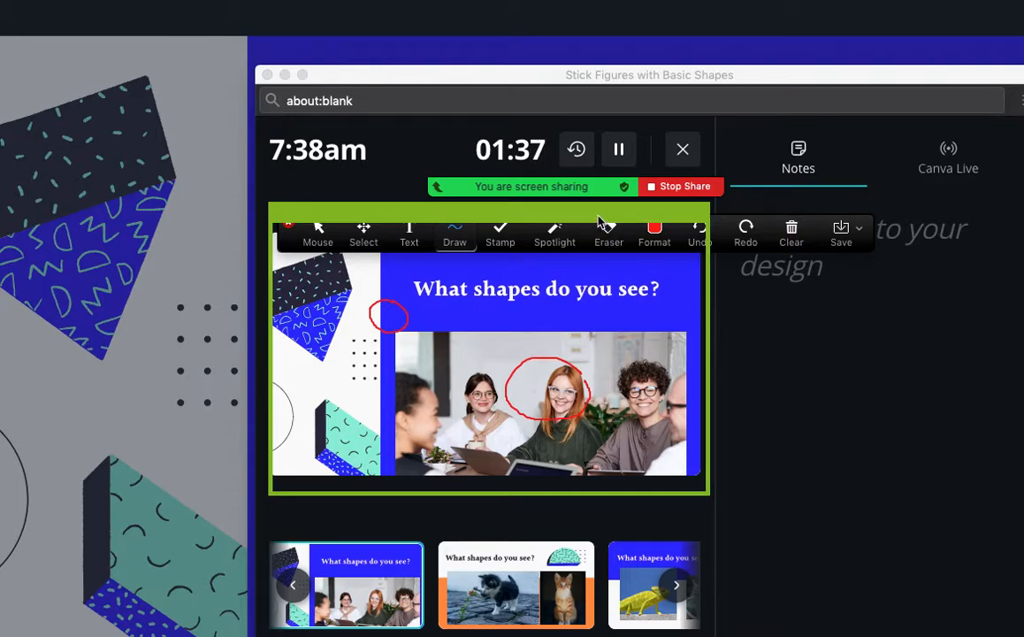
click(608, 233)
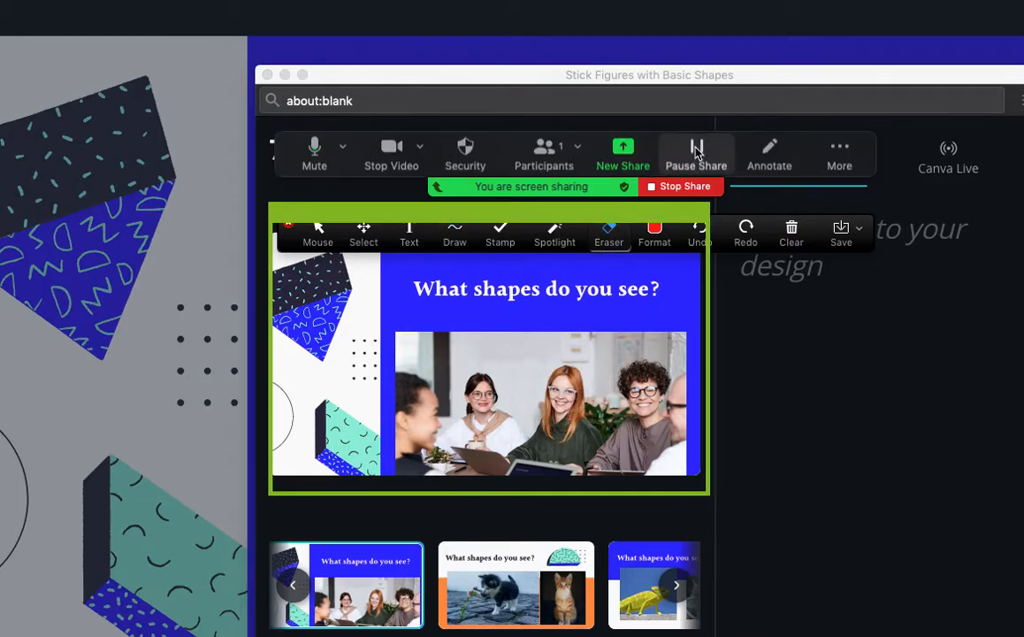
click(697, 152)
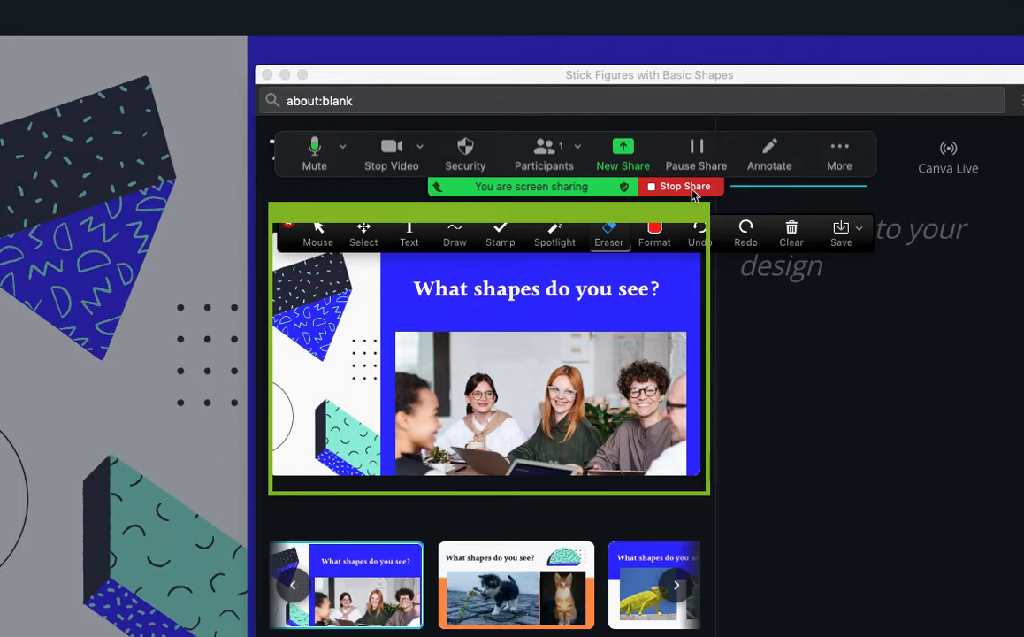
Stop the Zoom screen share, returning to the presenter's camera view
click(680, 186)
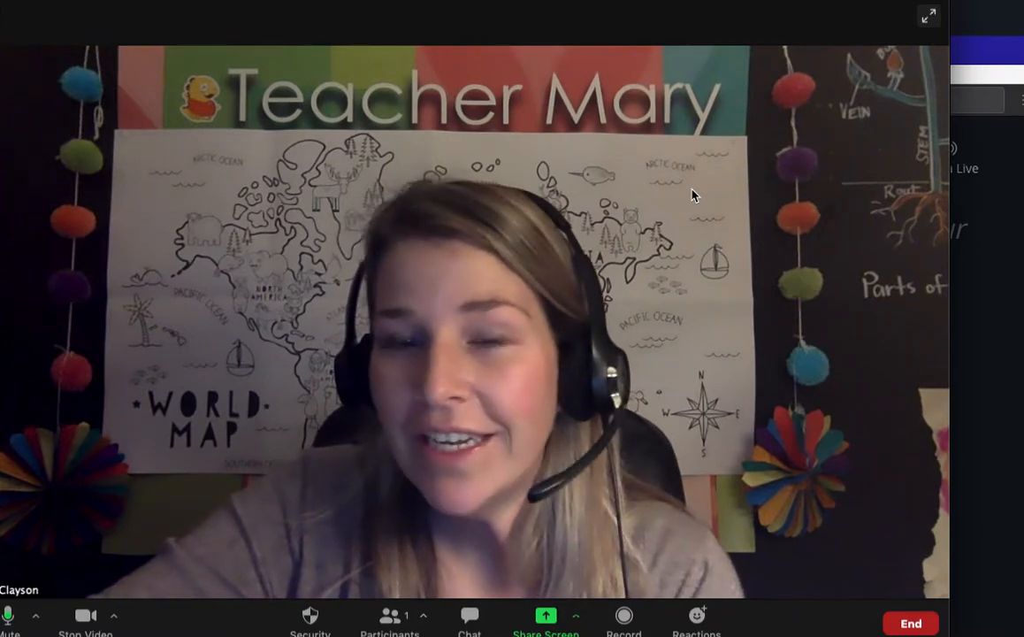
mouse_move(848, 504)
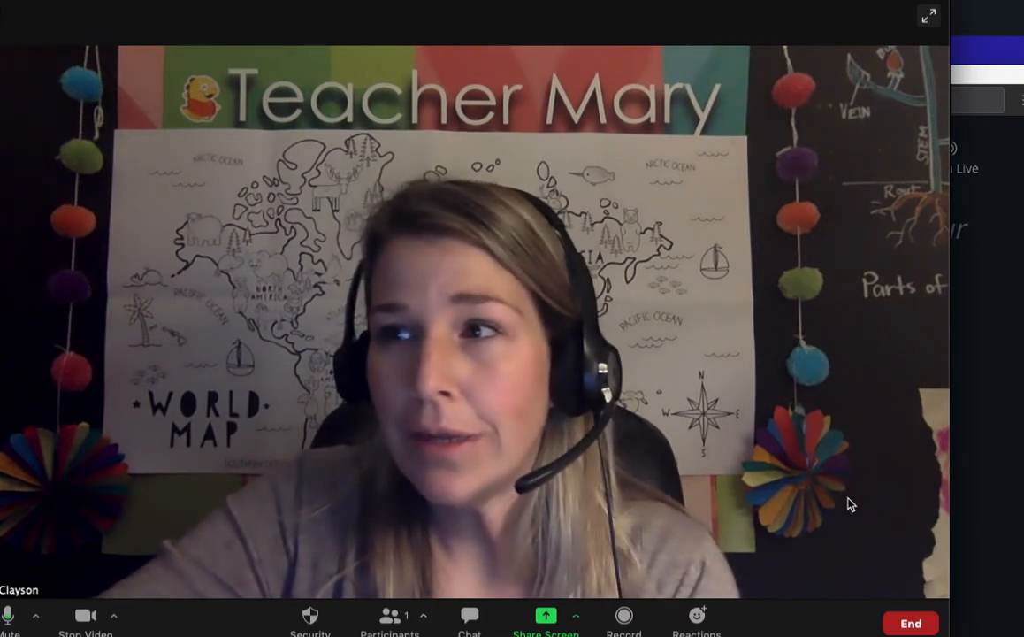